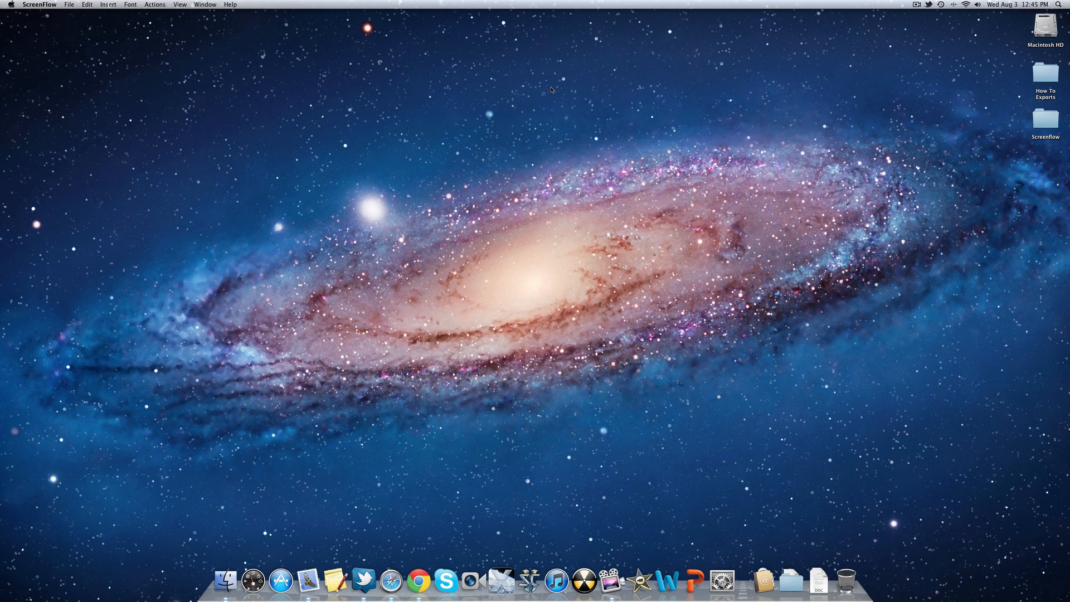
Step: Create a new folder on the desktop and begin renaming it to Private
right_click(551, 90)
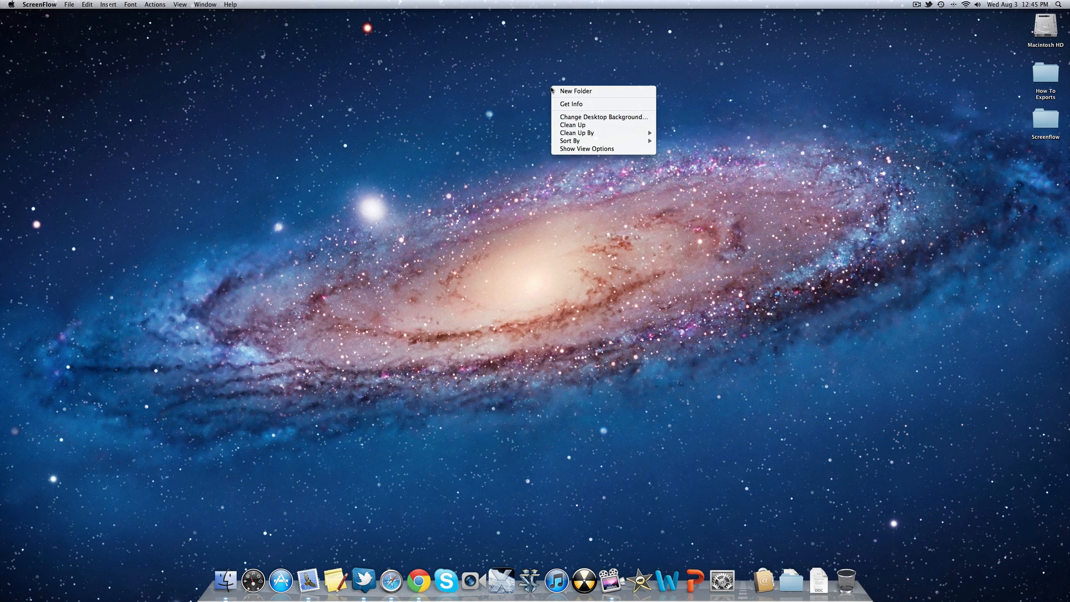
click(575, 91)
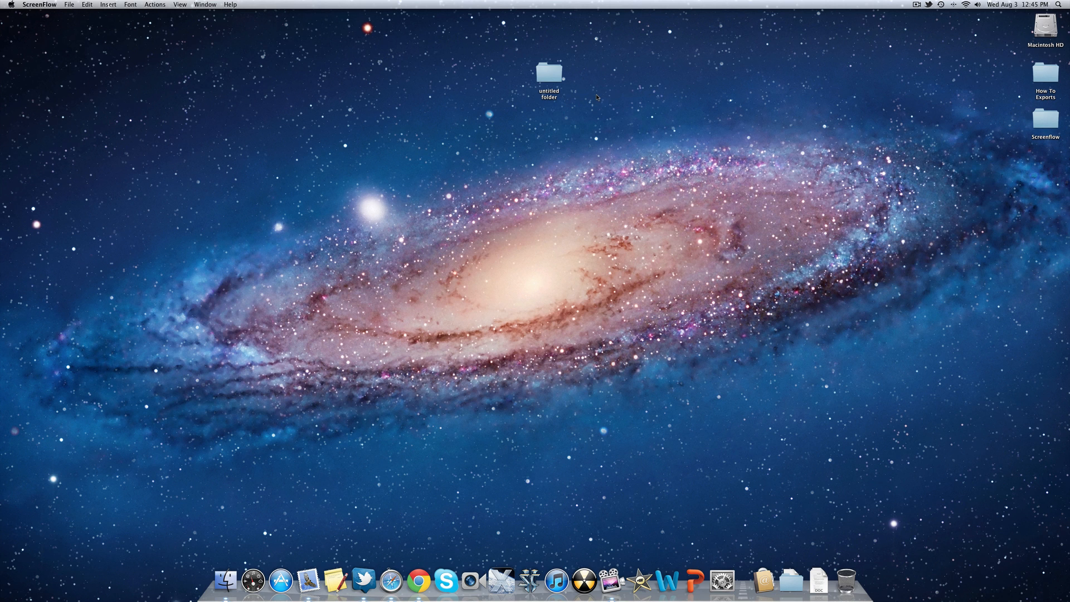
click(548, 71)
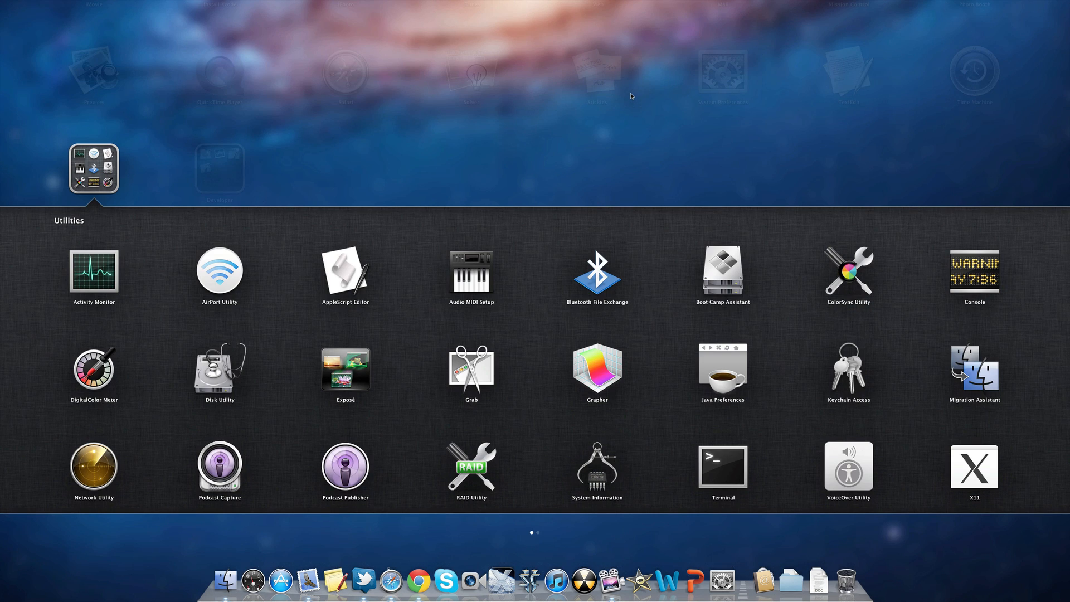
mouse_move(217, 389)
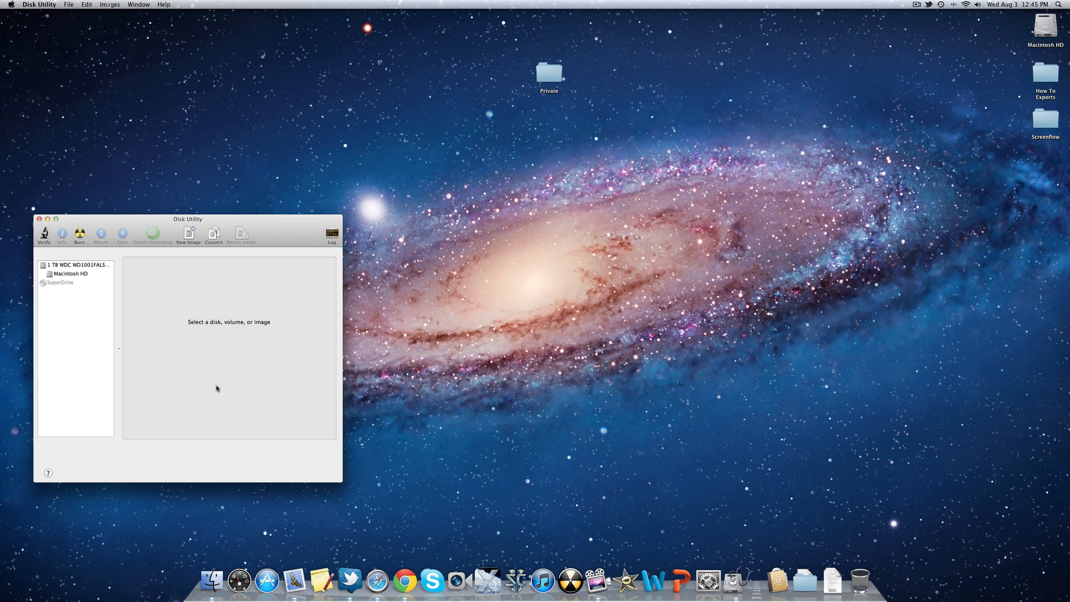
Step: Start File > New > Disk Image from Folder and pick the desktop Private folder
click(148, 9)
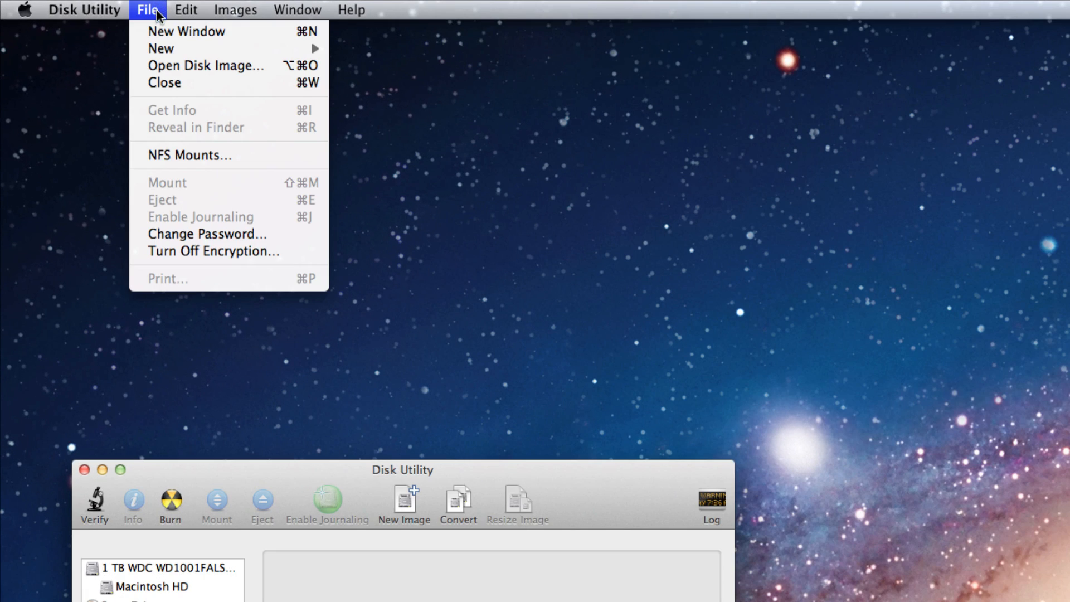
mouse_move(162, 48)
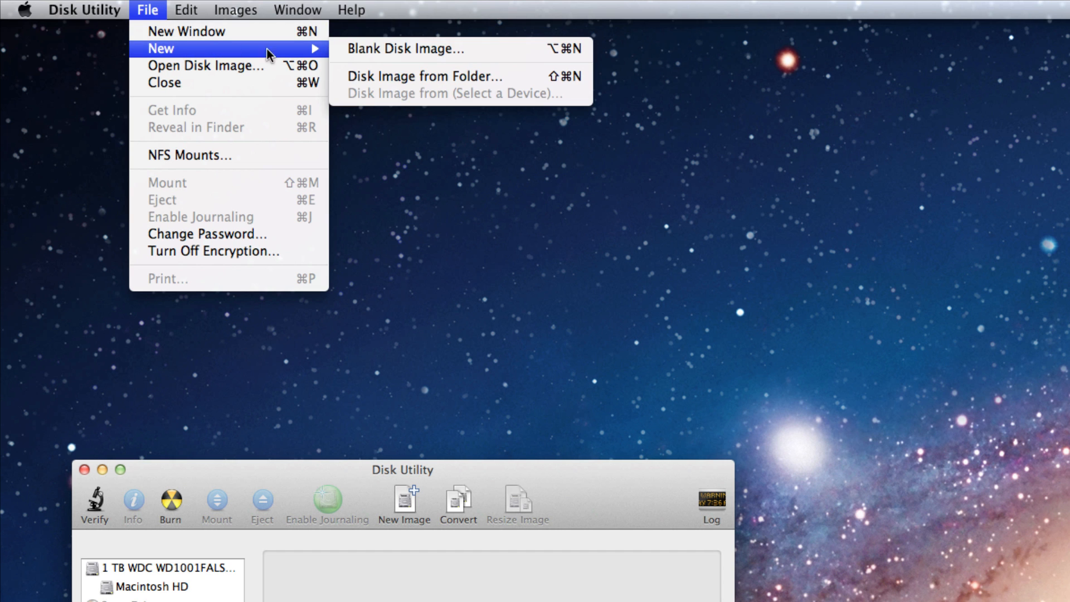
mouse_move(512, 76)
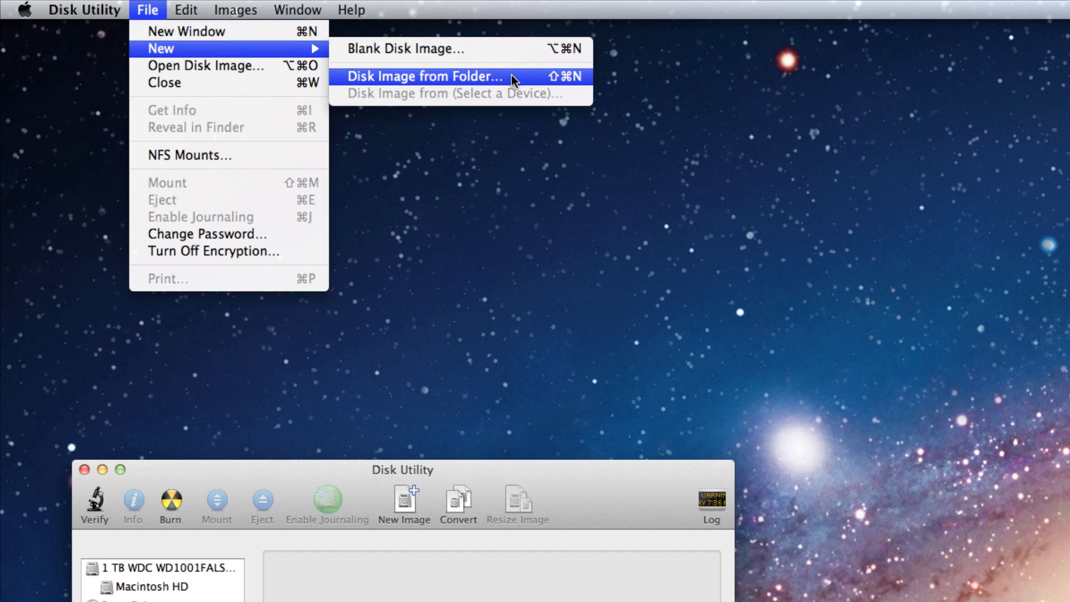
click(423, 76)
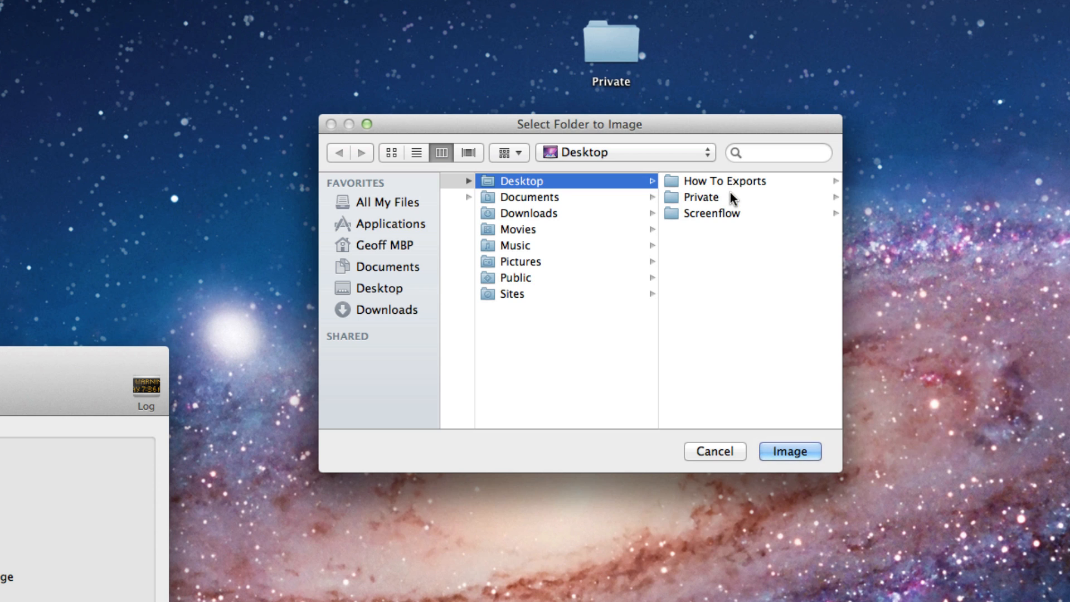
double_click(701, 197)
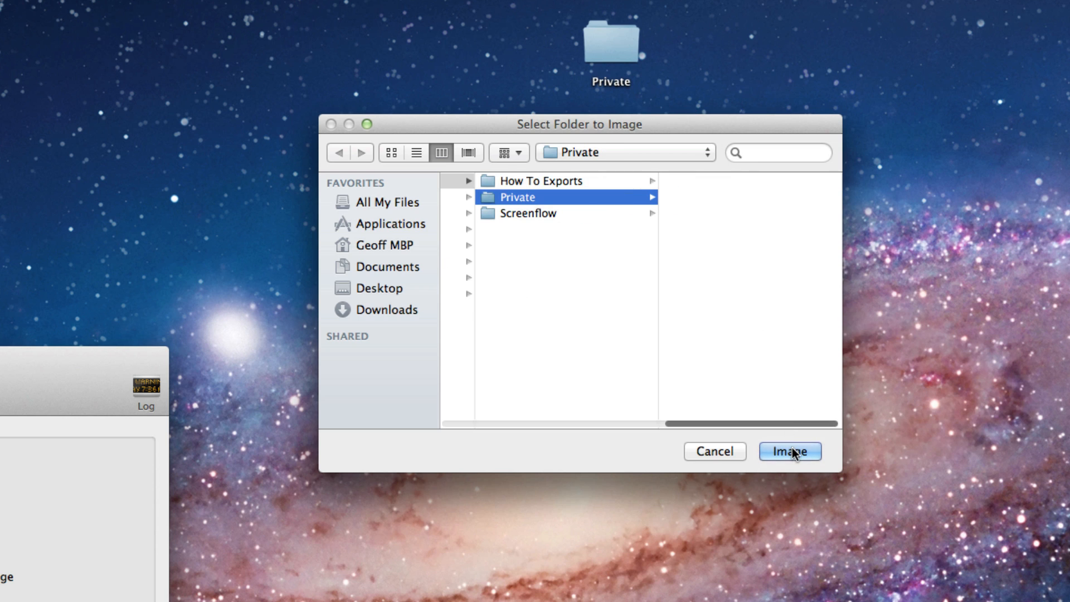
Step: Confirm Private as the source and set the image to read/write with 128-bit AES encryption
click(789, 450)
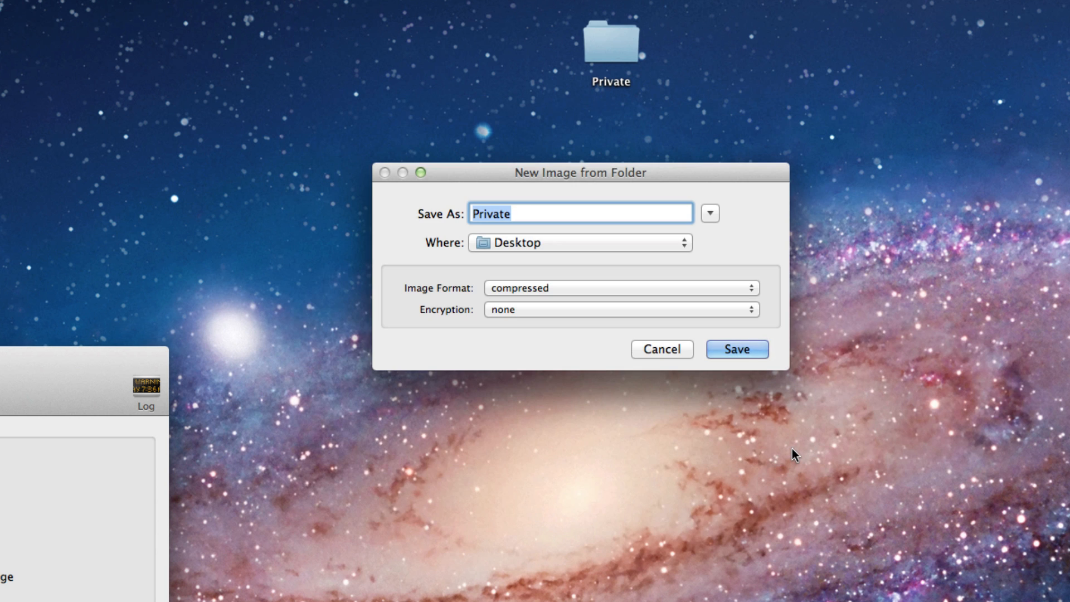
mouse_move(441, 219)
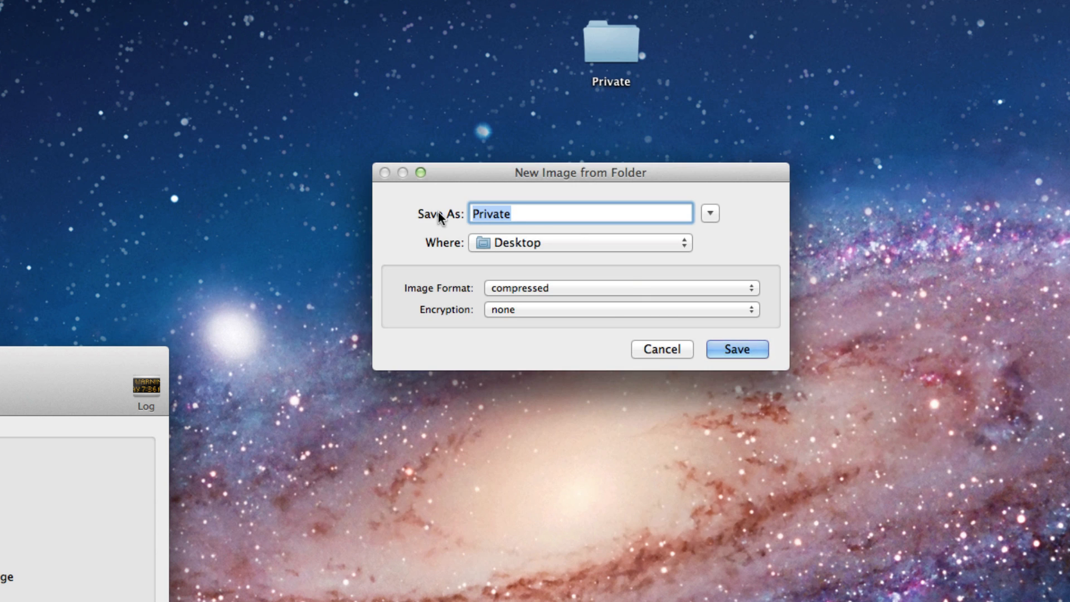
mouse_move(538, 213)
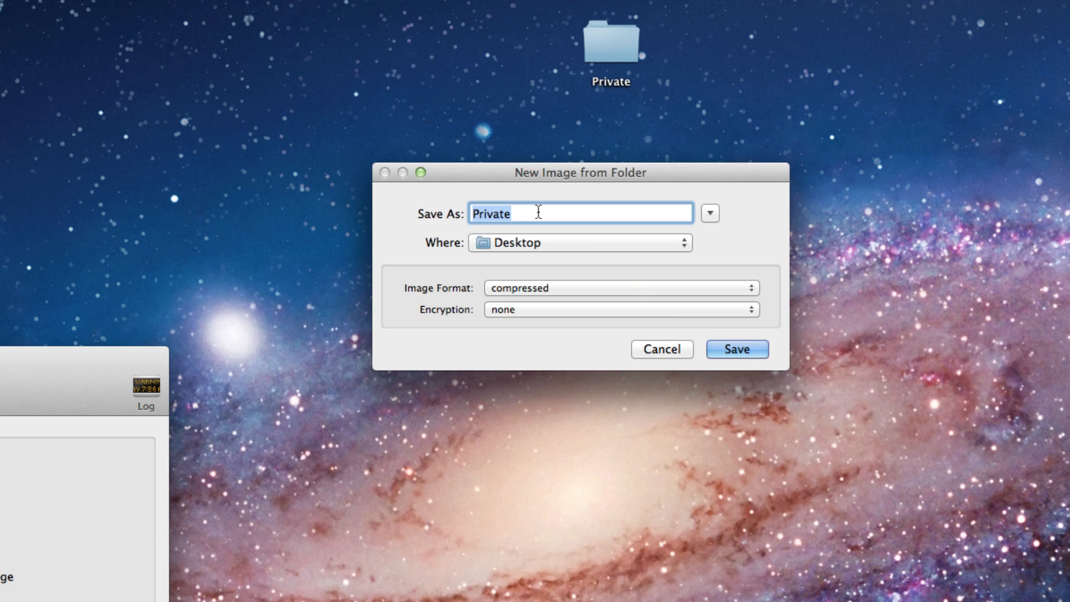
mouse_move(546, 249)
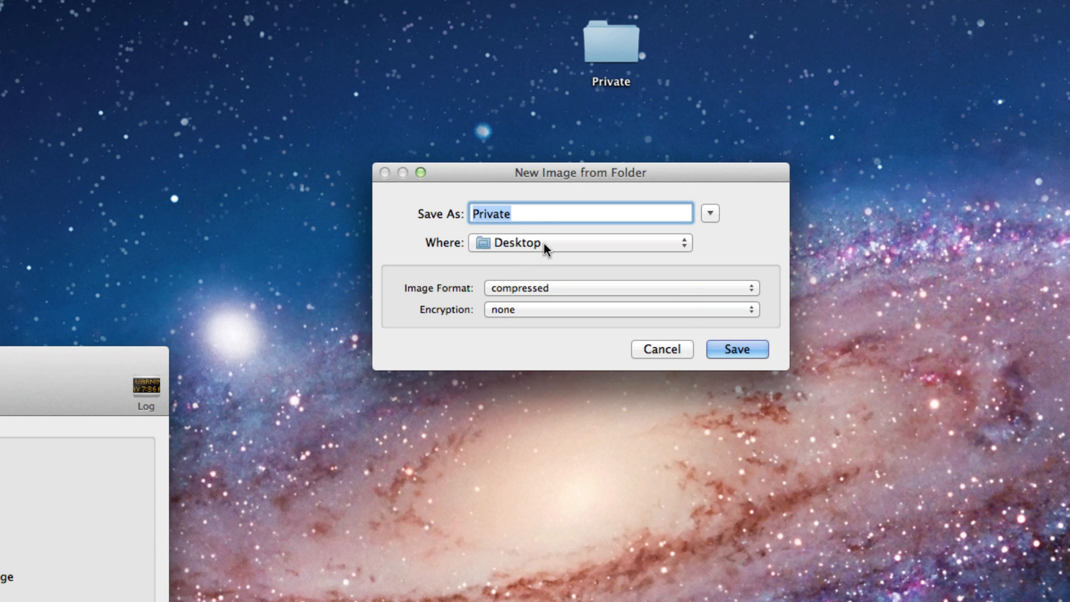
mouse_move(611, 285)
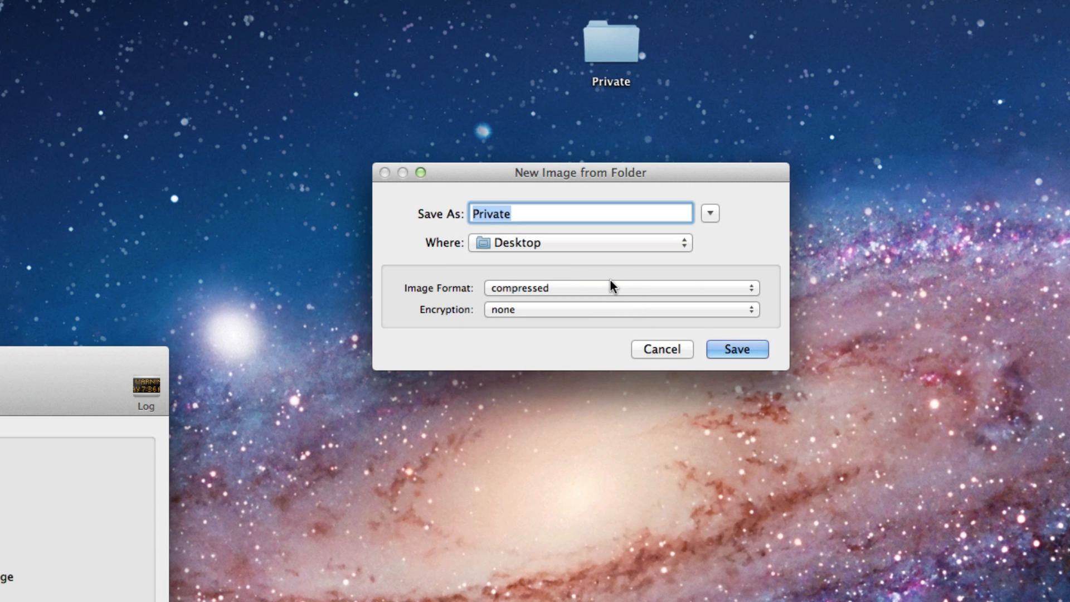
click(618, 287)
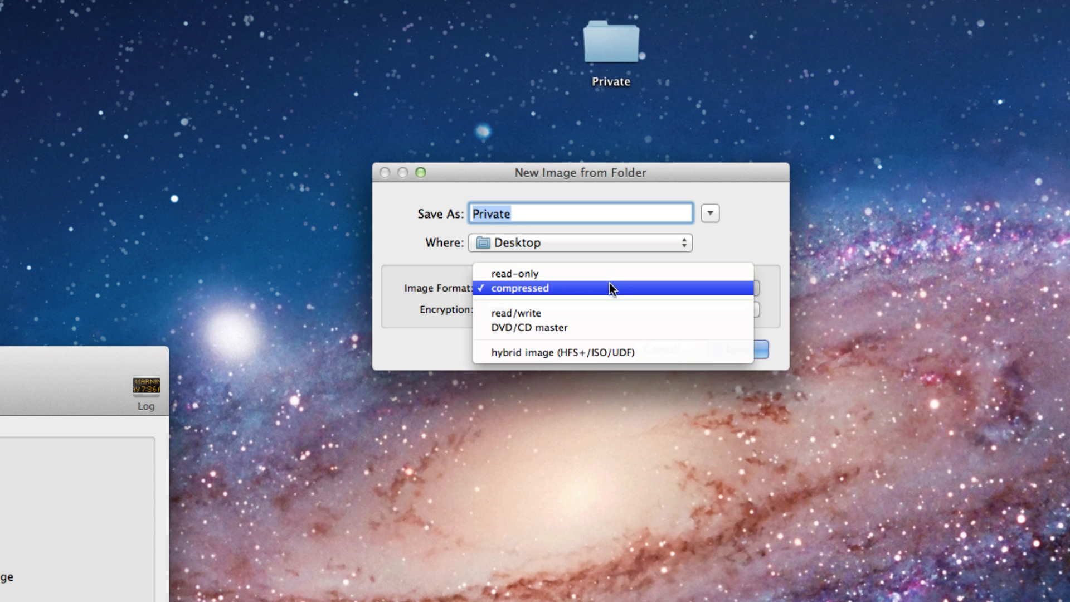
click(519, 312)
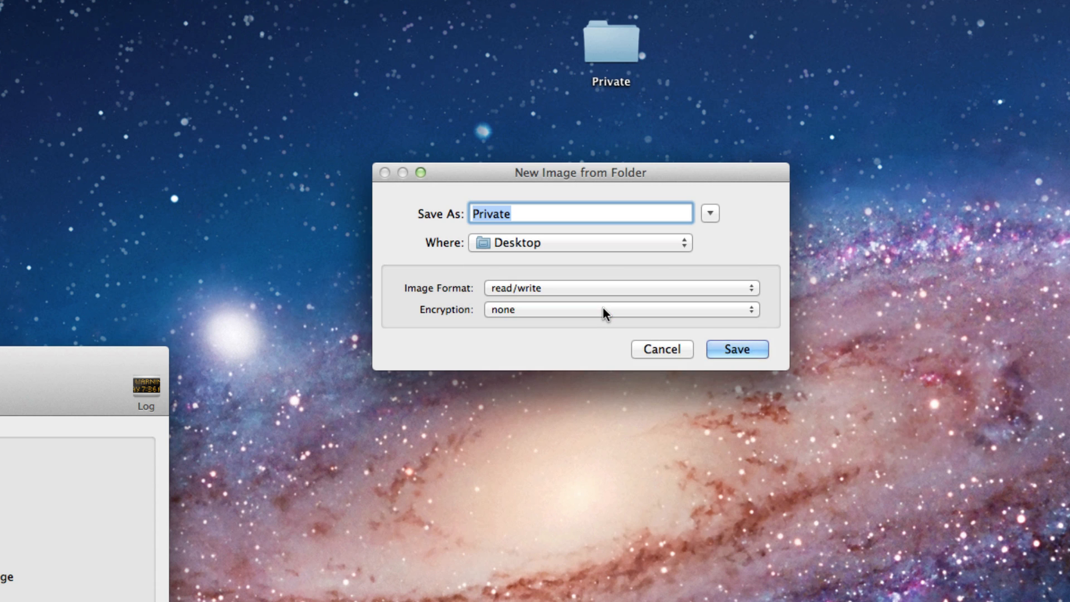
click(620, 309)
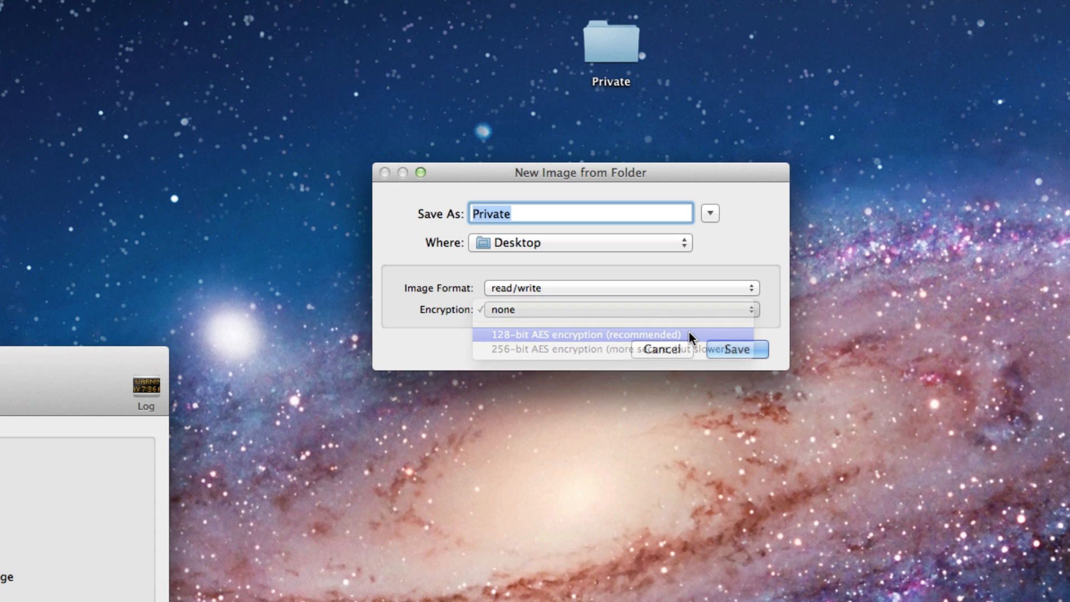
click(738, 349)
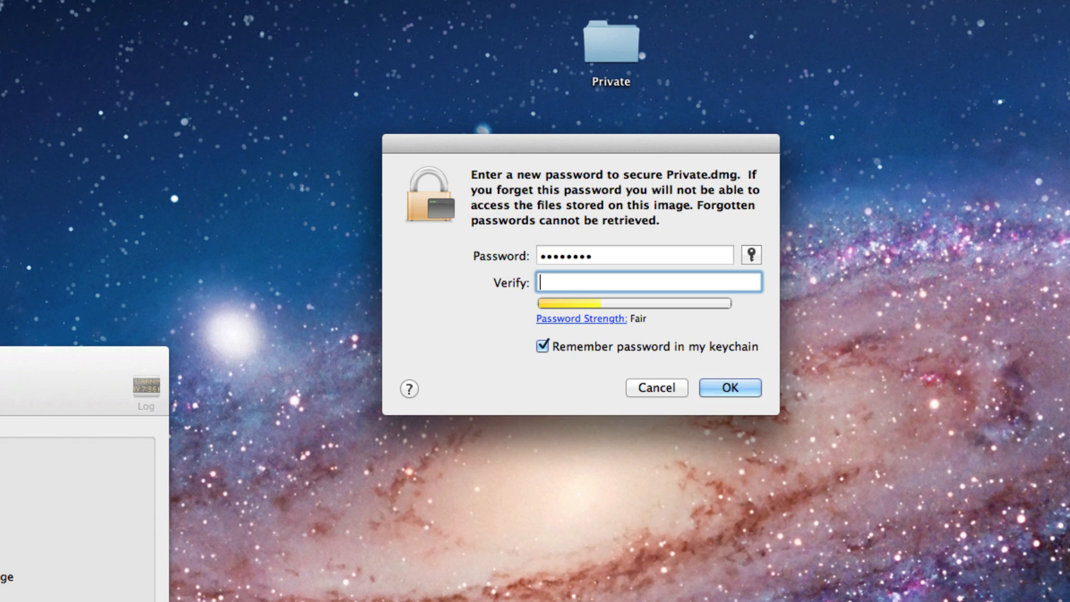
Step: Enter the password, toggle keychain saving off then on, and confirm it
text(password)
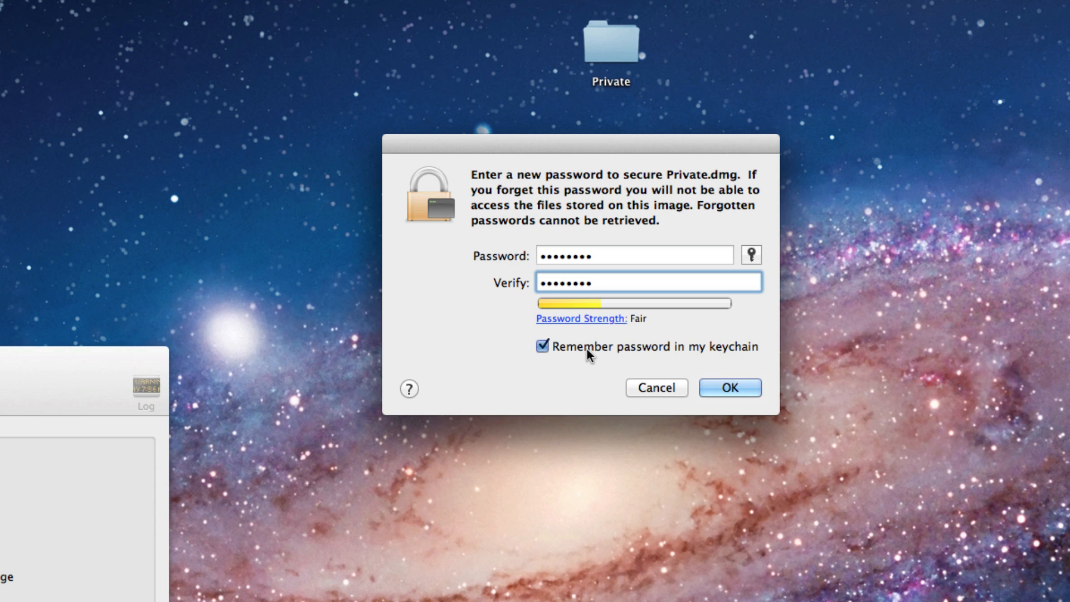
click(541, 346)
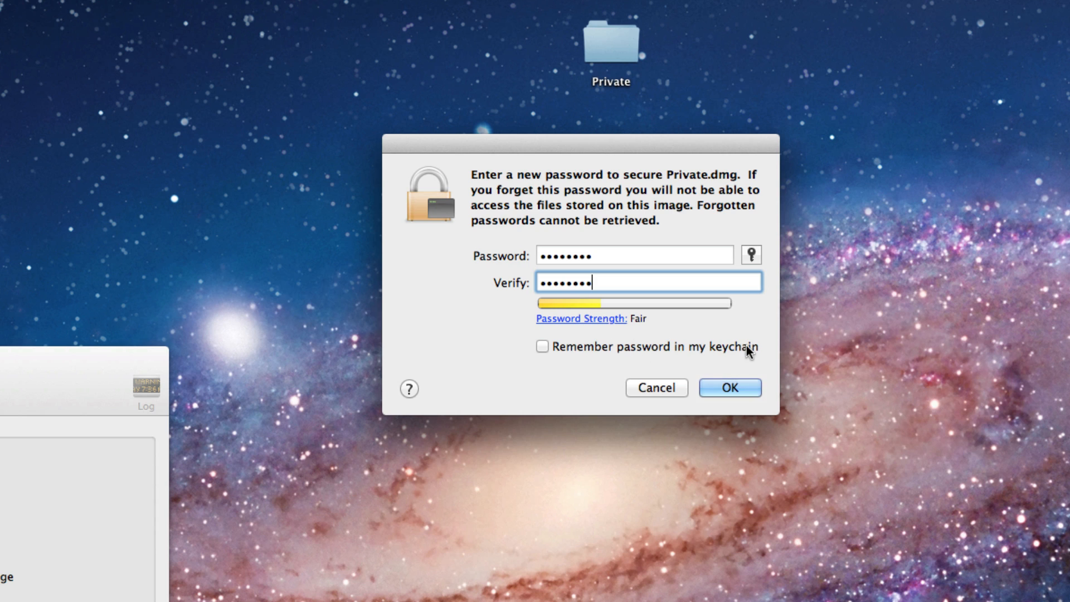
mouse_move(626, 352)
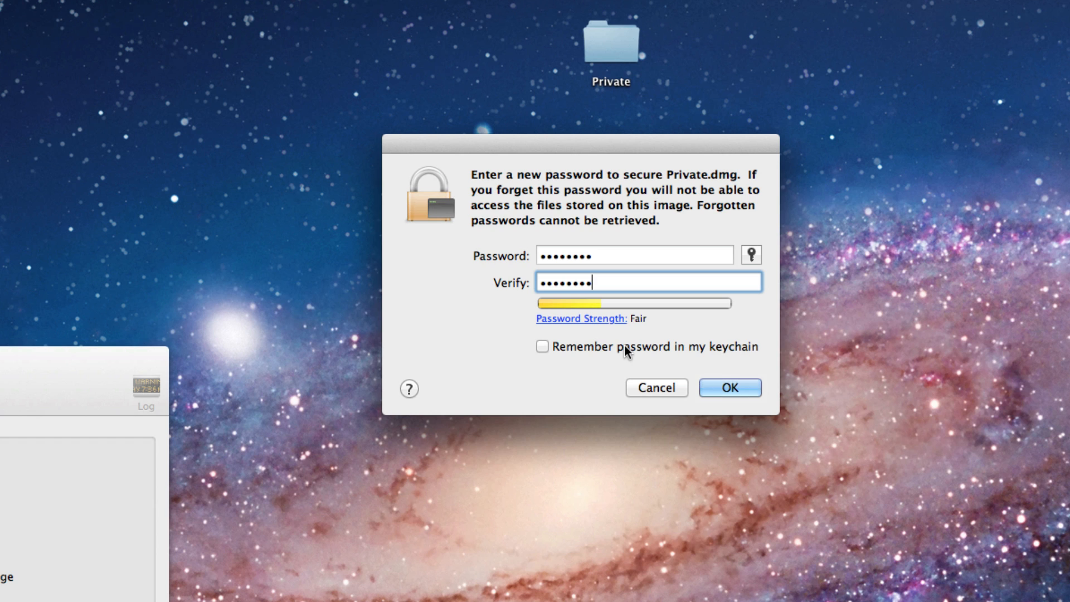
click(541, 347)
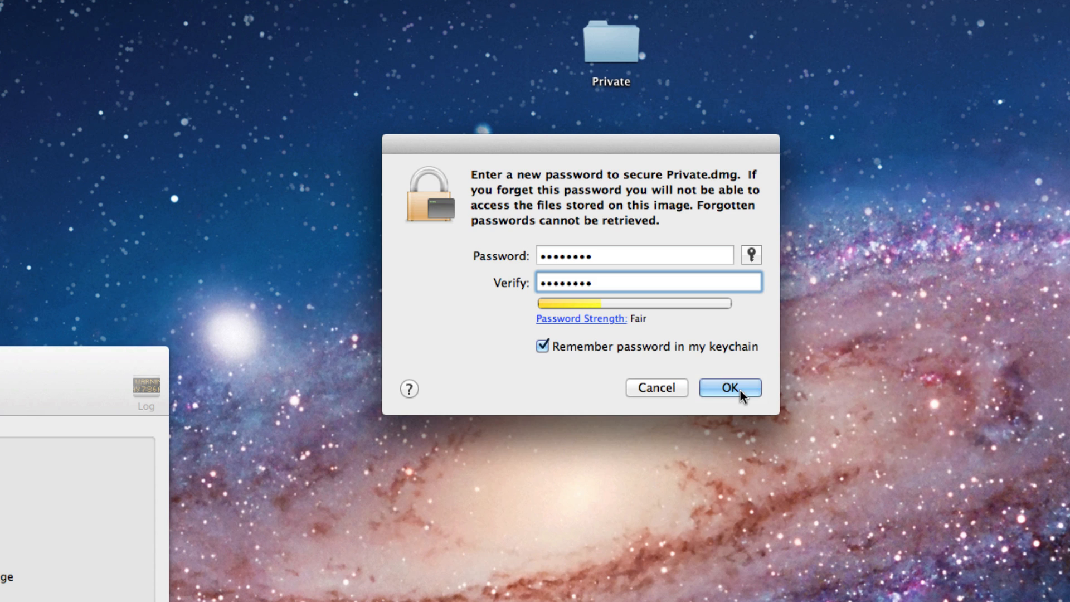
mouse_move(616, 356)
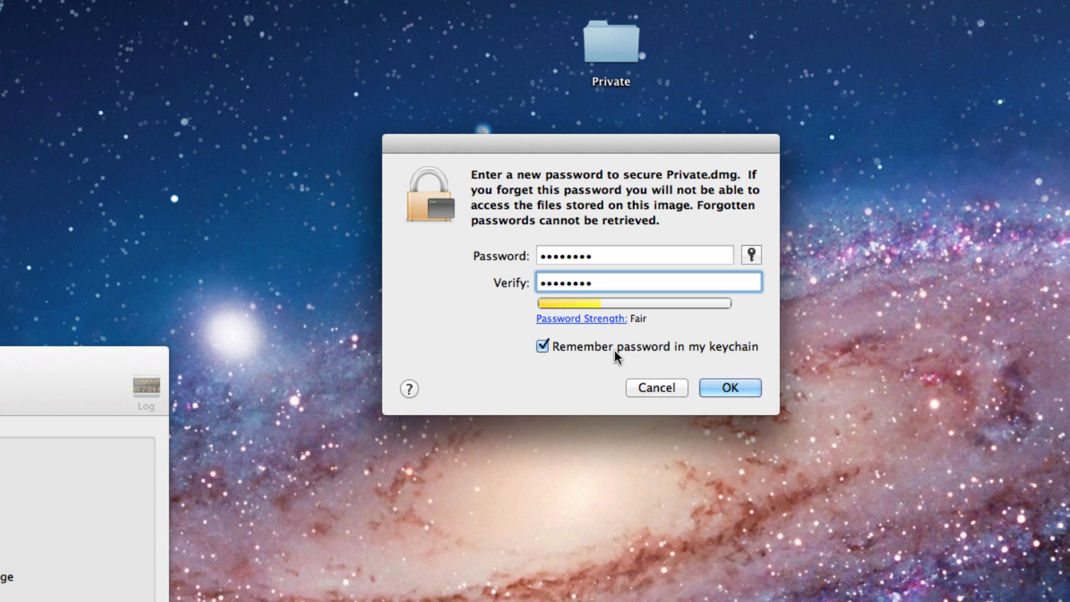
click(729, 388)
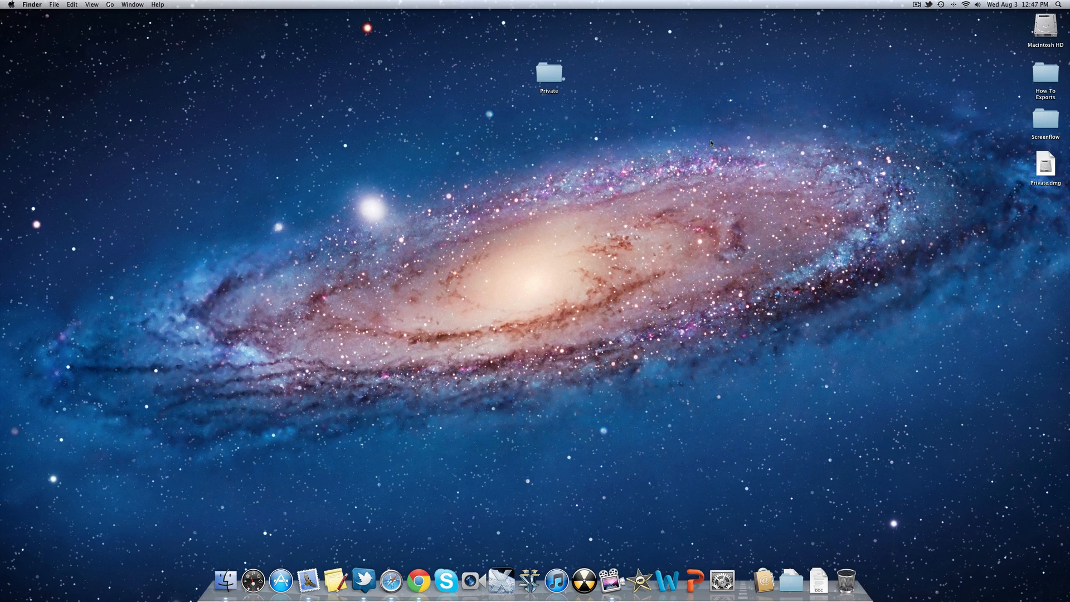
Step: Drag the original Private folder from the desktop to the Trash
drag(548, 74, 816, 447)
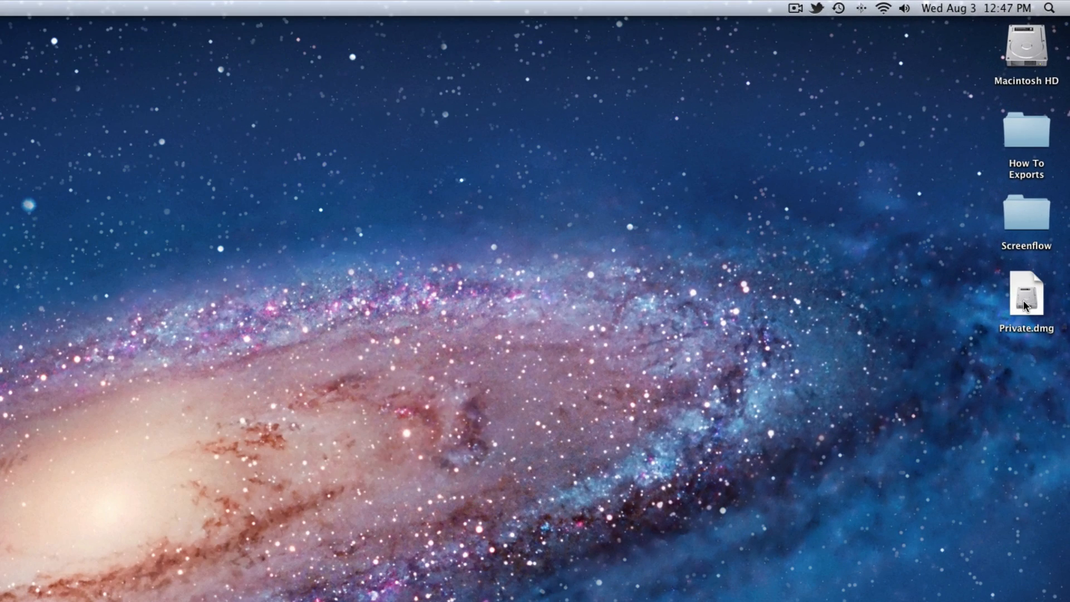
Step: Open Private.dmg and enter its password to mount the Private volume
double_click(1025, 292)
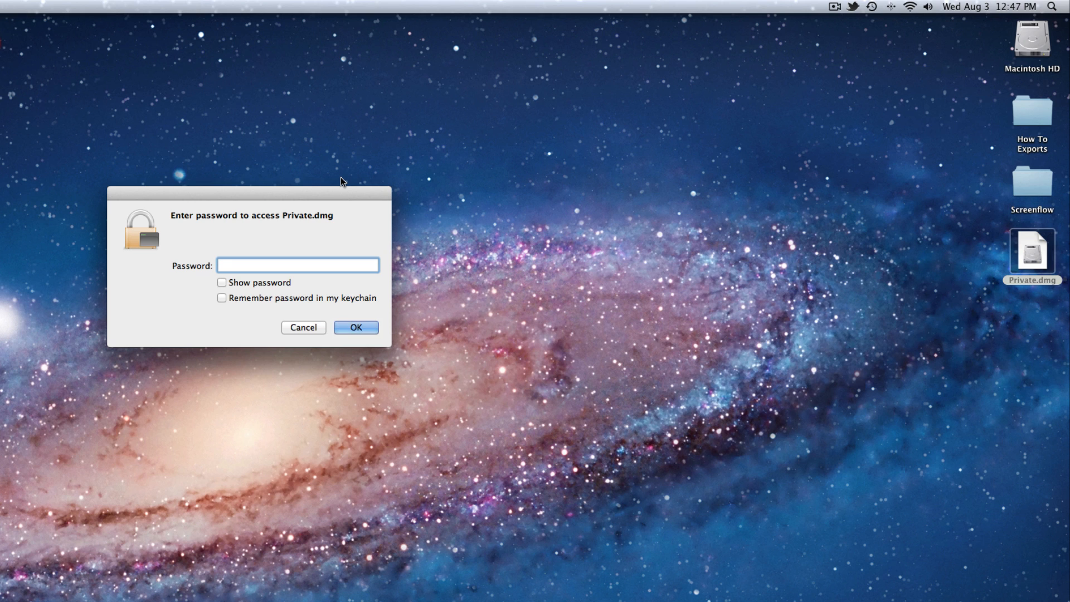
text(password)
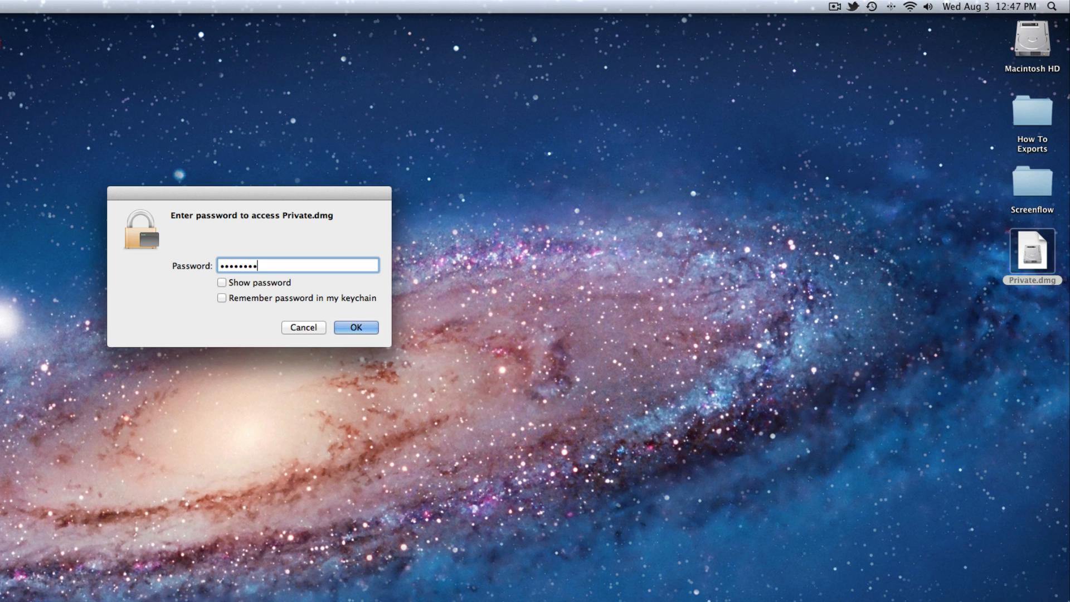
click(356, 328)
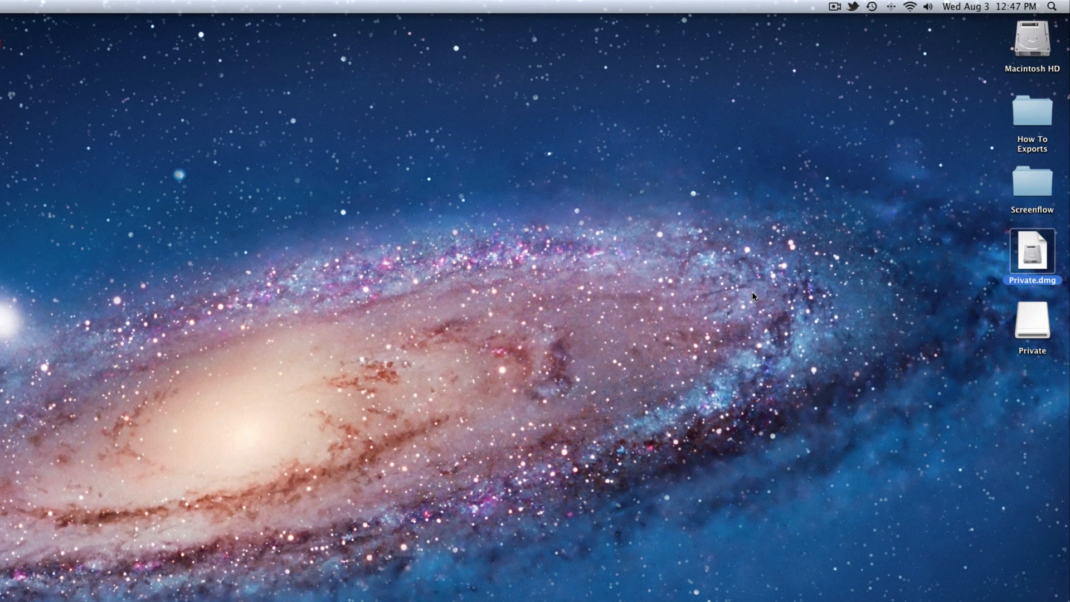
mouse_move(1037, 314)
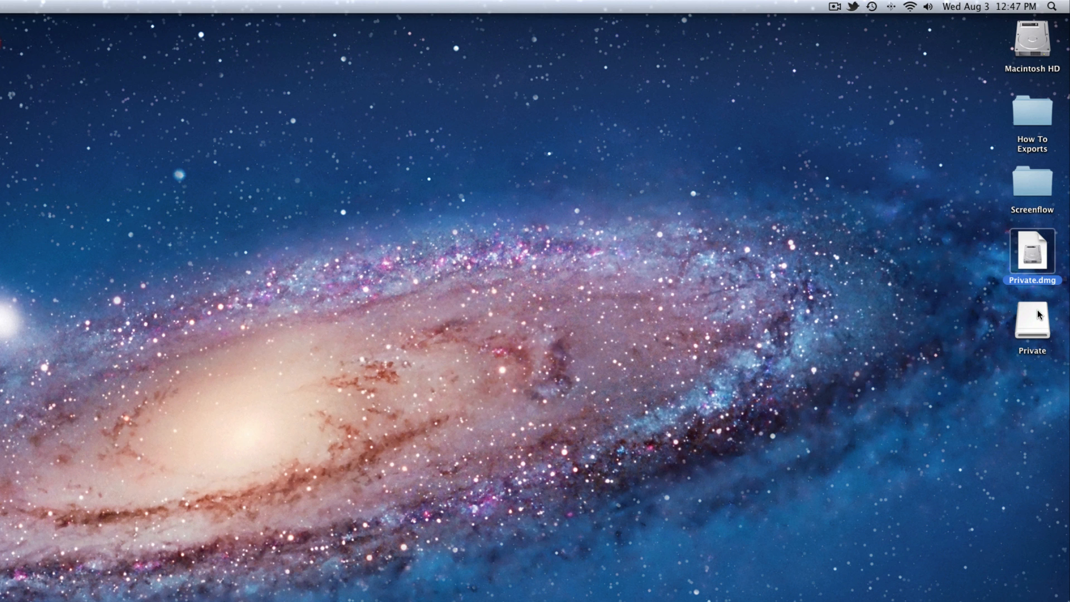
Step: Add an untitled folder inside the mounted Private volume
double_click(1031, 321)
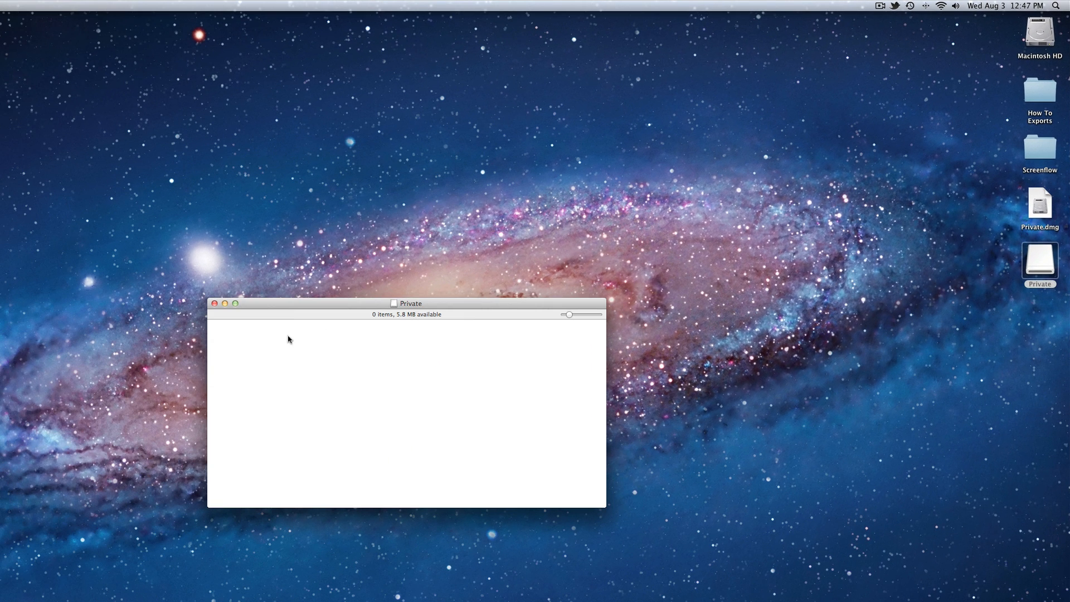
right_click(288, 340)
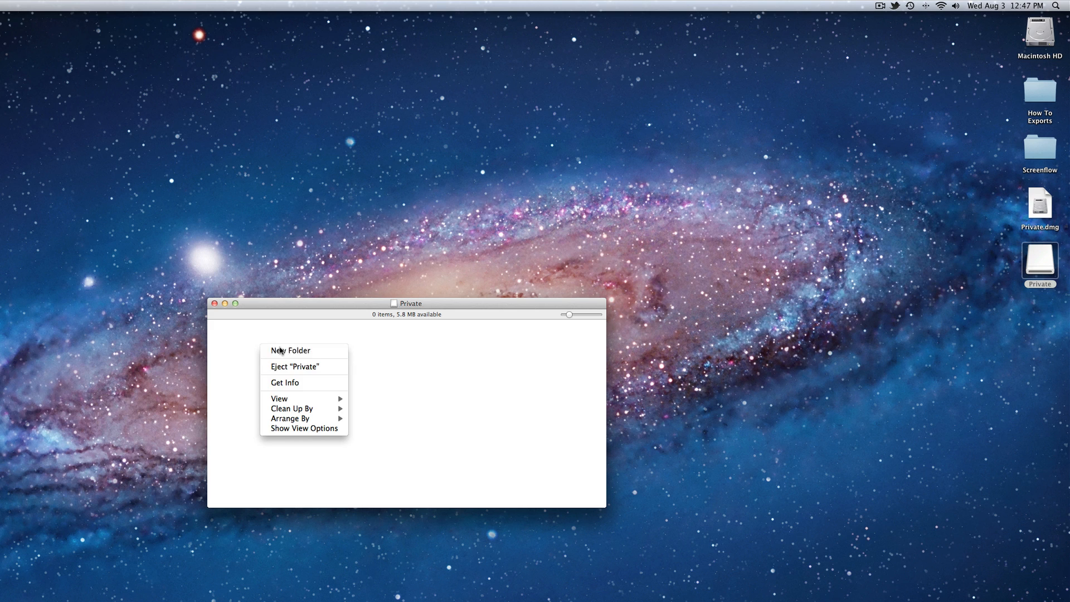
click(289, 350)
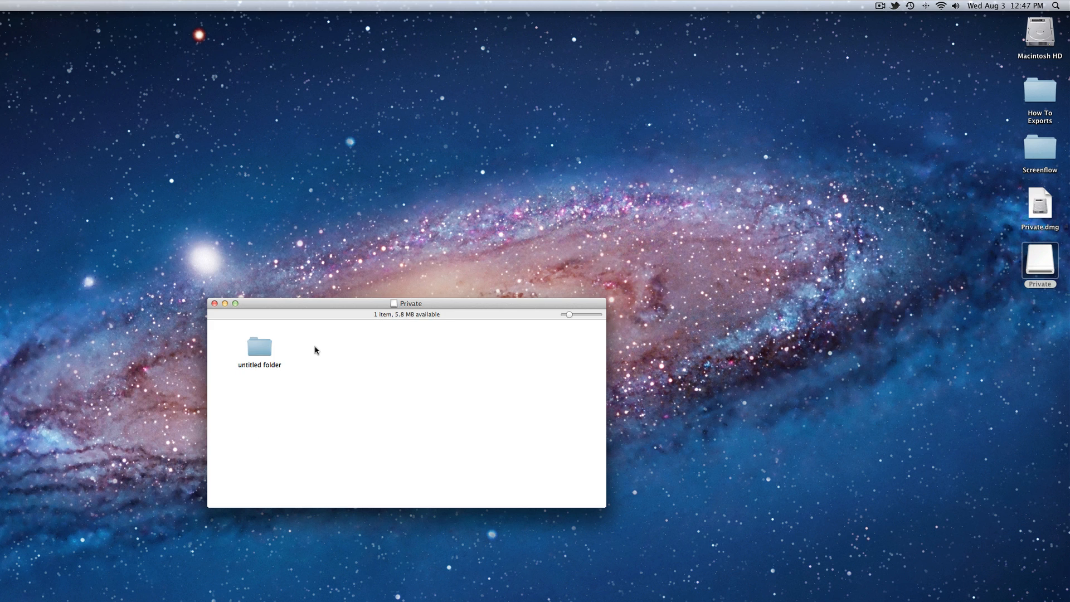
click(259, 347)
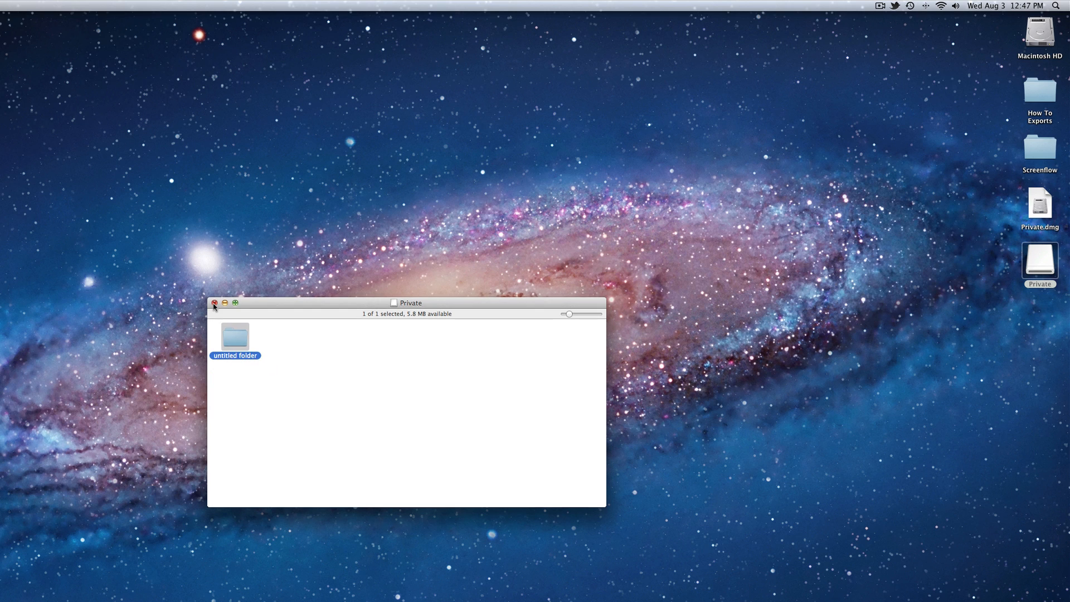
Step: Close the volume window, reopen Private.dmg, and cancel the password prompt
click(215, 302)
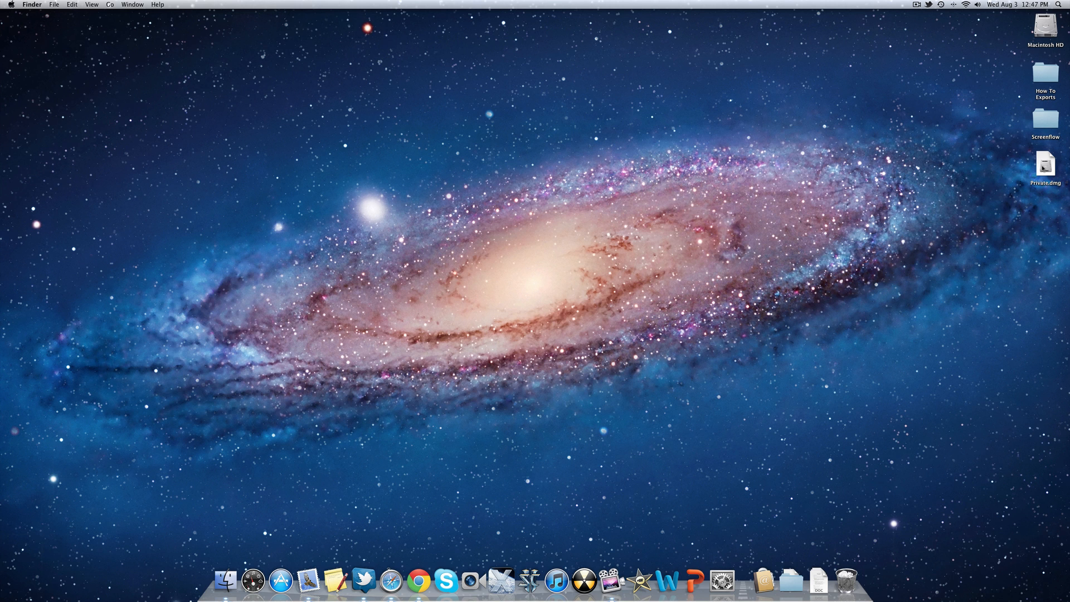
double_click(1045, 165)
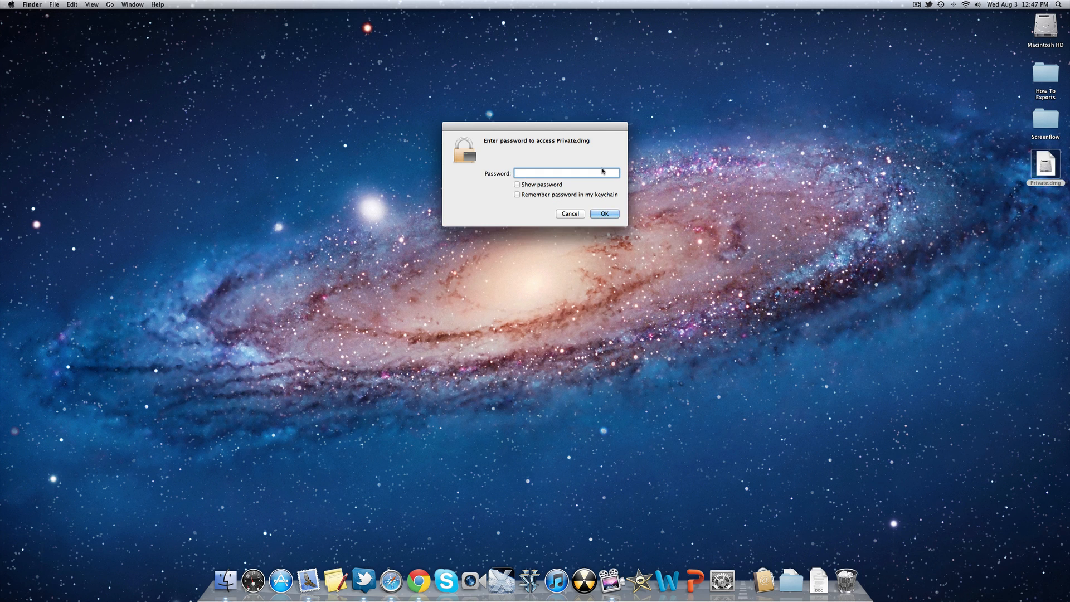
click(570, 214)
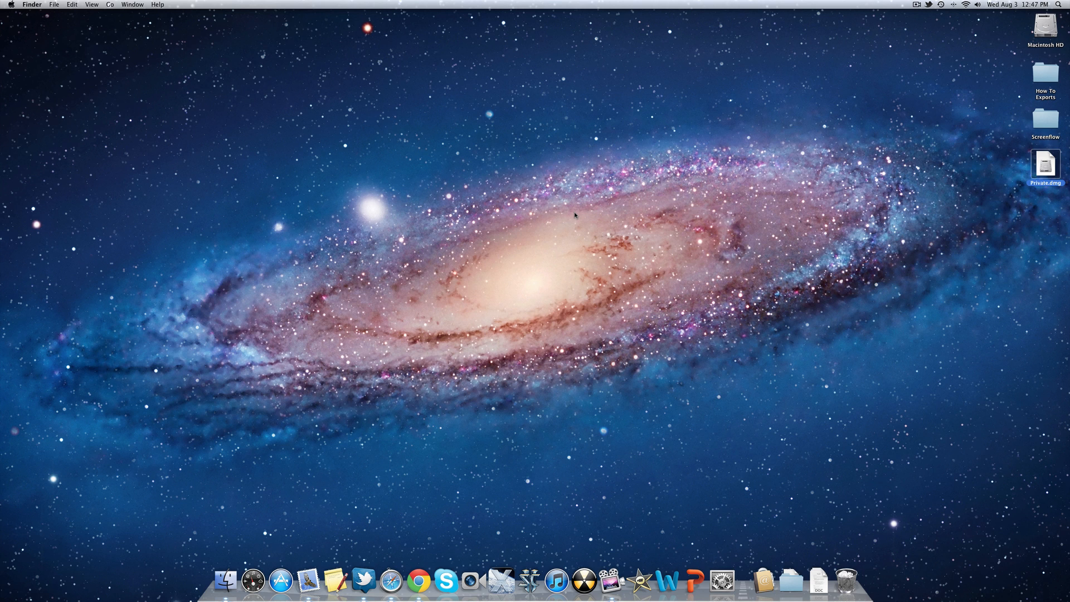